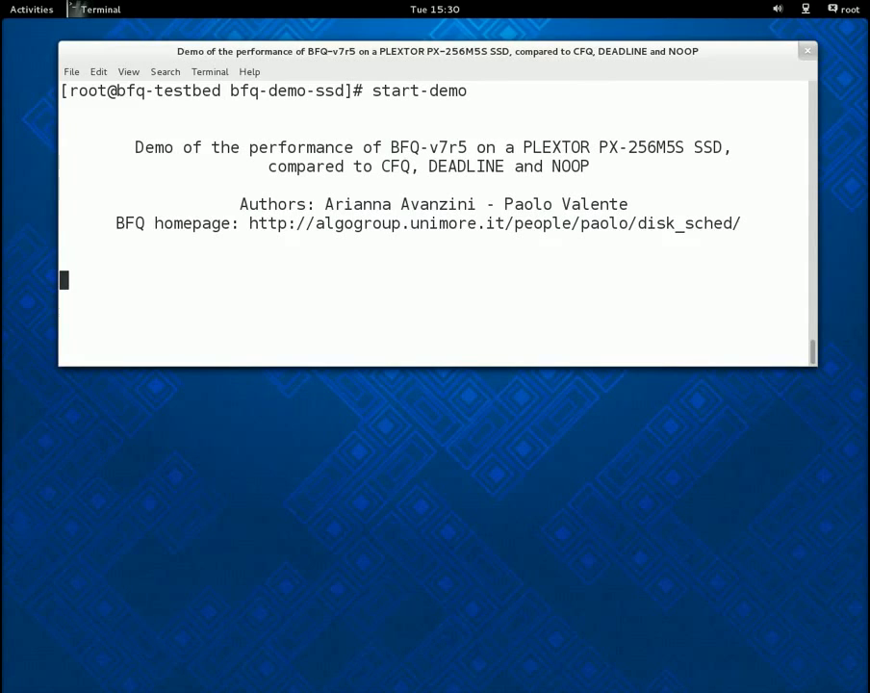
# Continue past the demo banner so the test terminals and disk monitor open.
pyautogui.press('Return')
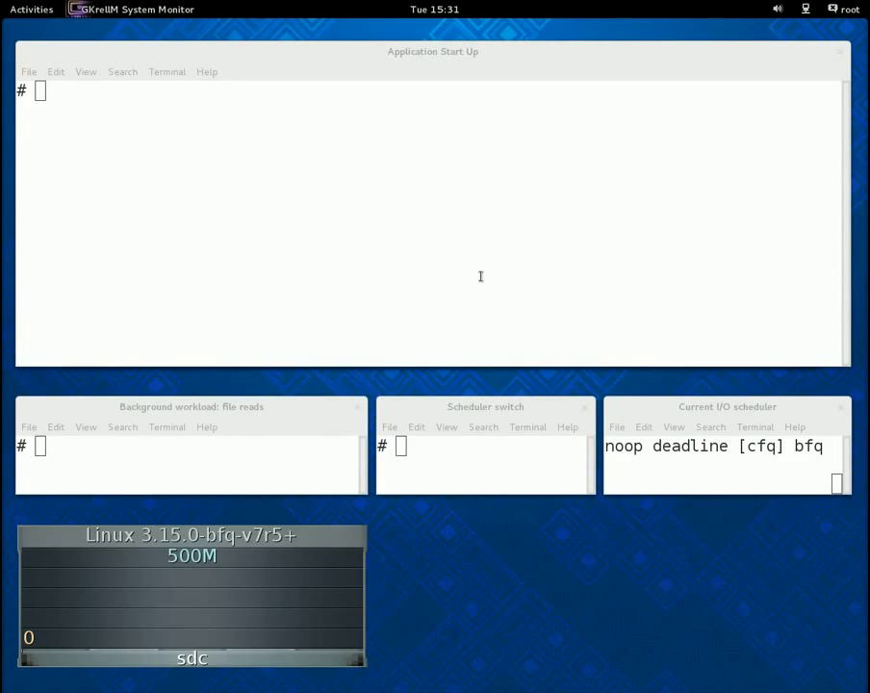
pyautogui.moveTo(474, 258)
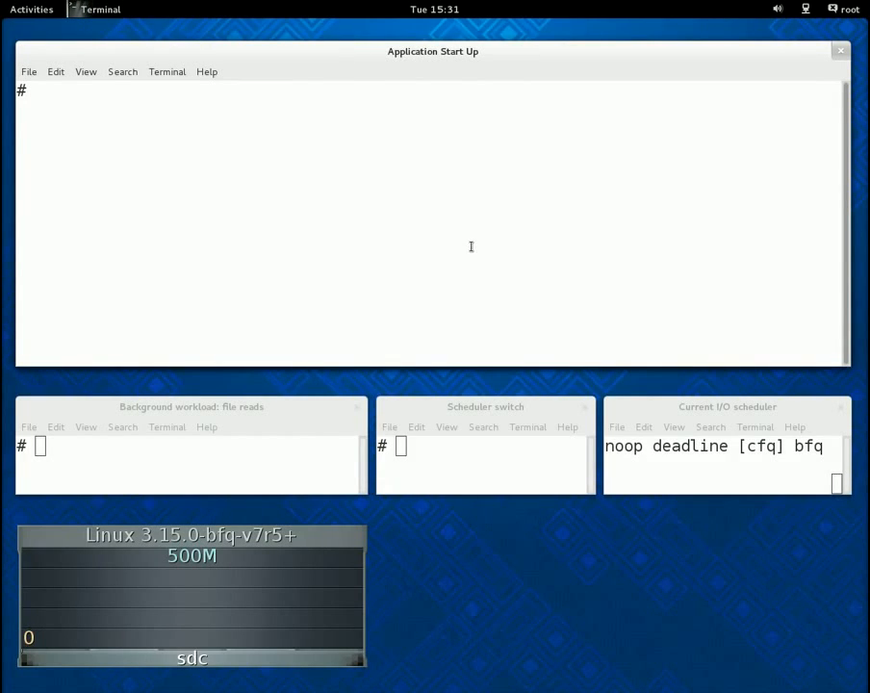
# Run start-terminal-repeatedly to time cold-cache start-ups under CFQ with no load.
pyautogui.write('start-terminal-repeatedly')
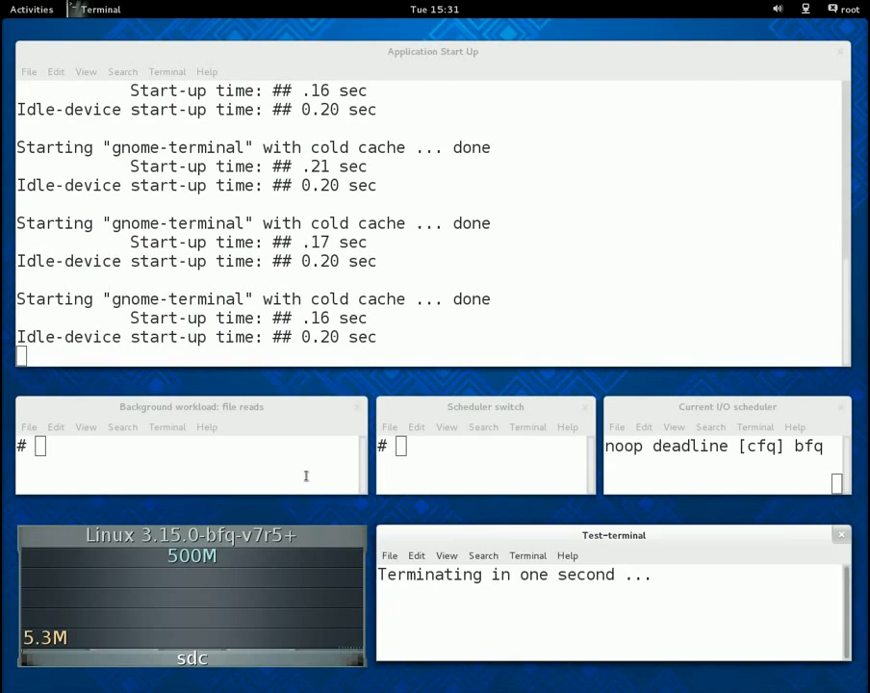
# Start the read-files background workload in the Background workload terminal.
pyautogui.write('rea')
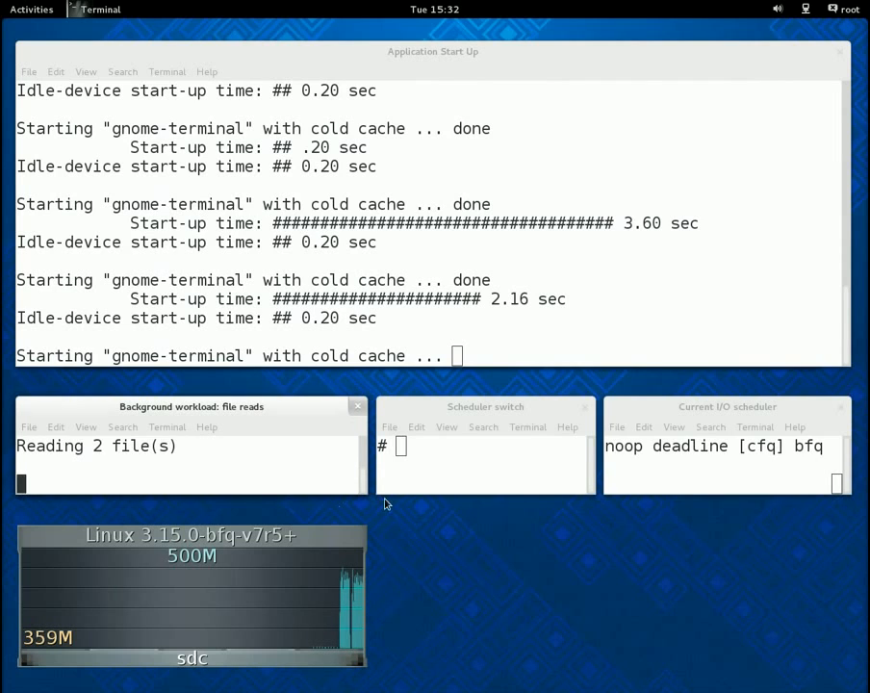
pyautogui.moveTo(433, 469)
pyautogui.write('bfq')
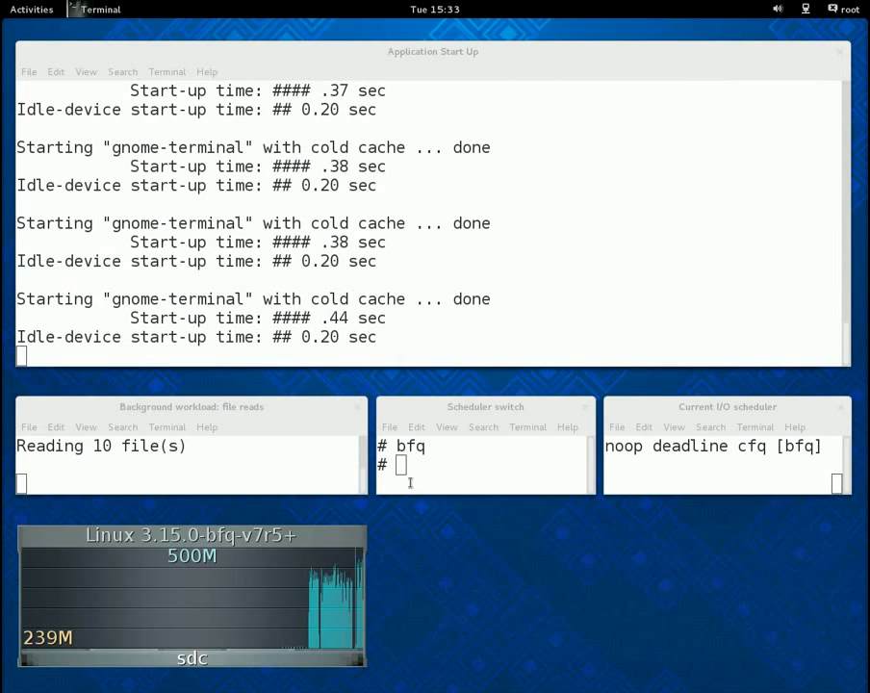
# Switch the I/O scheduler back to CFQ in the Scheduler switch terminal.
pyautogui.write('cfq')
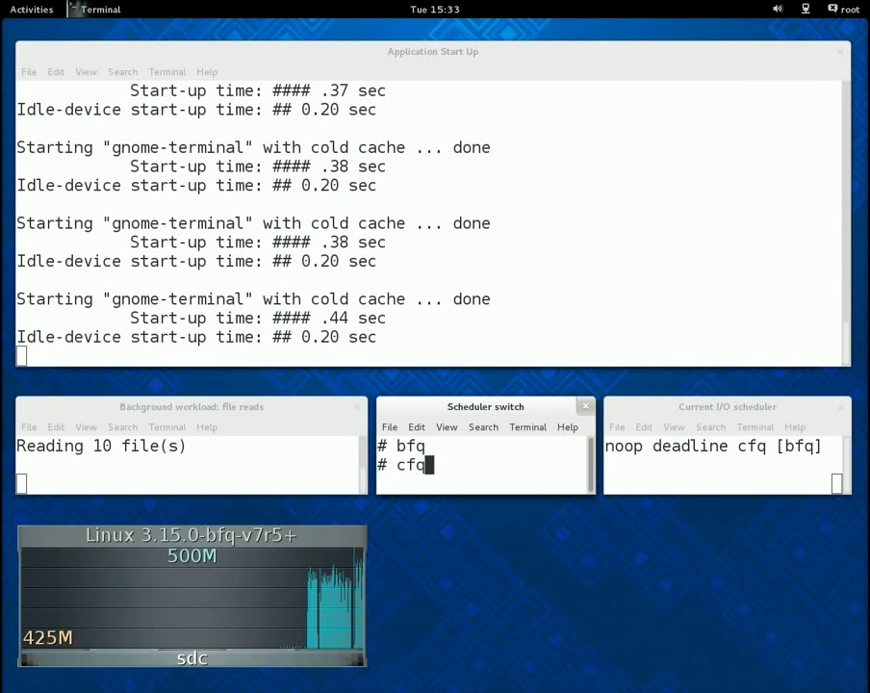
pyautogui.press('Return')
pyautogui.write('bfq')
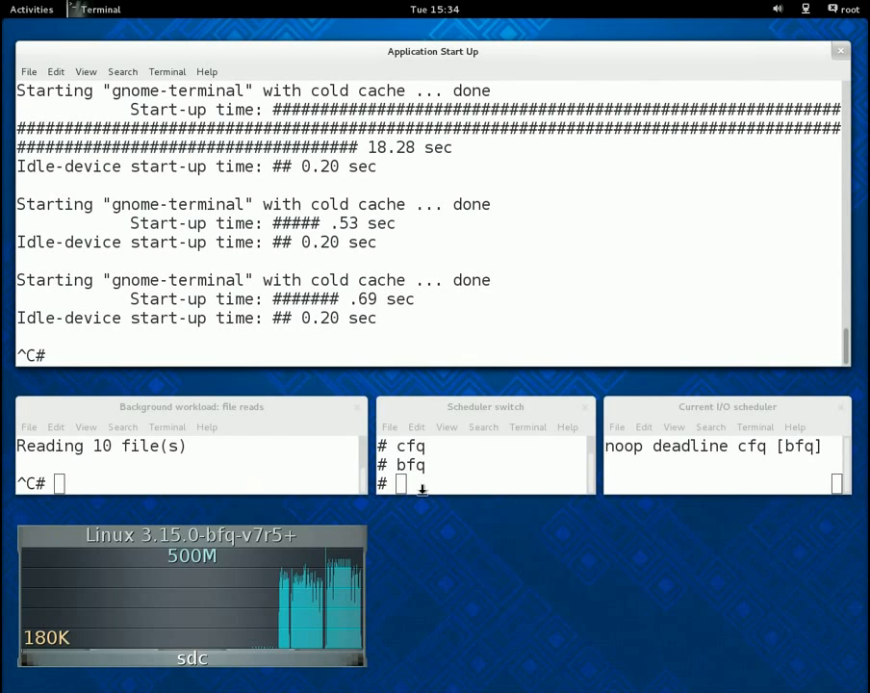
# Start ten background file readers and launch the movie trailer under BFQ.
pyautogui.write('read-files 10')
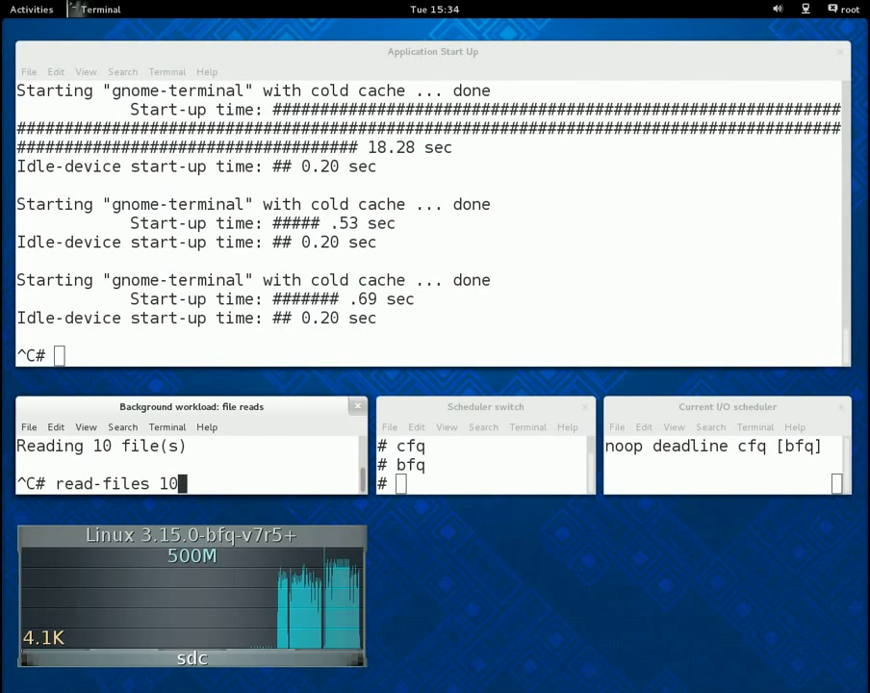
pyautogui.press('Return')
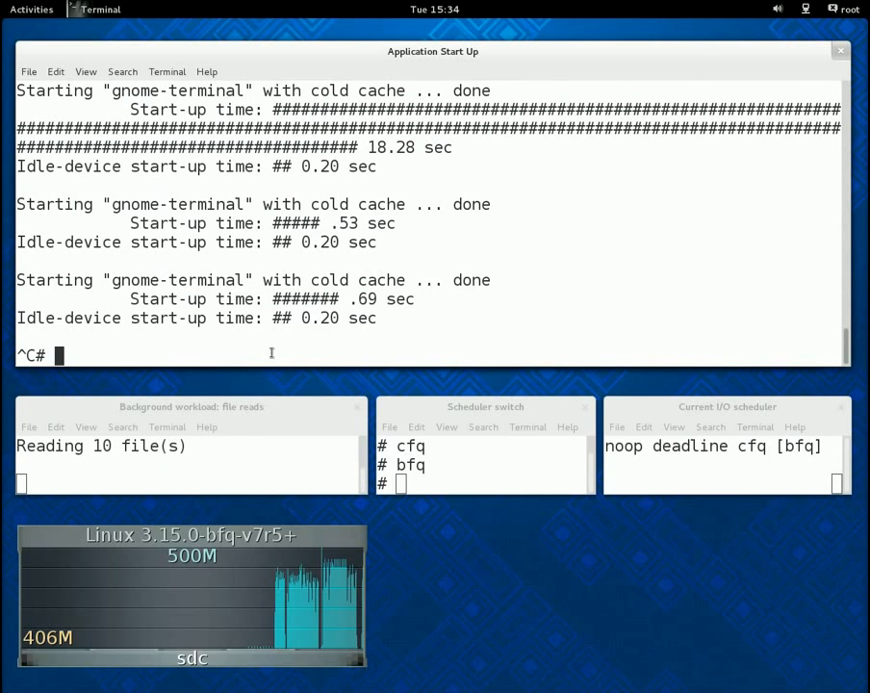
pyautogui.write('start')
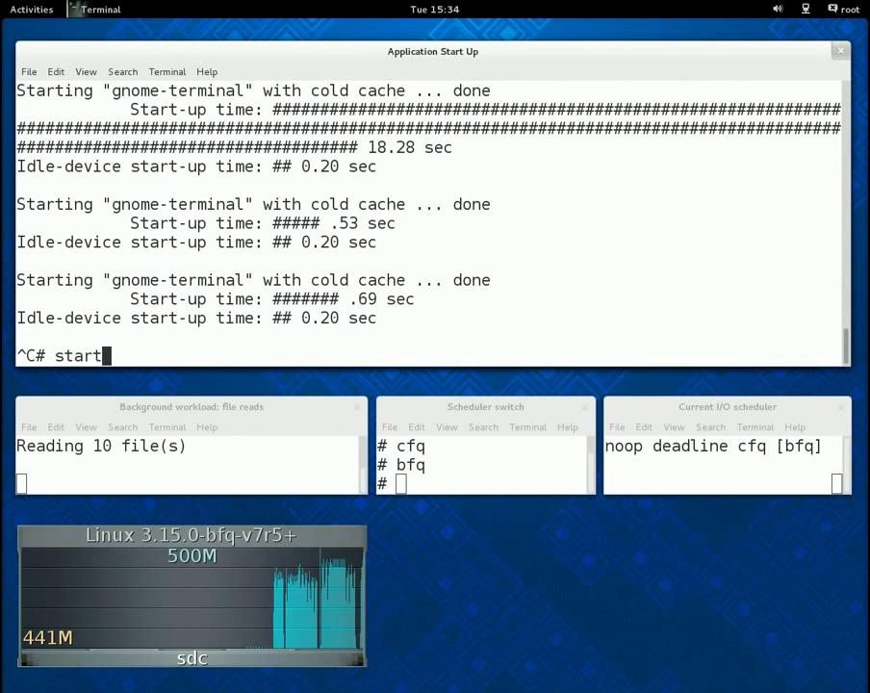
pyautogui.press('Return')
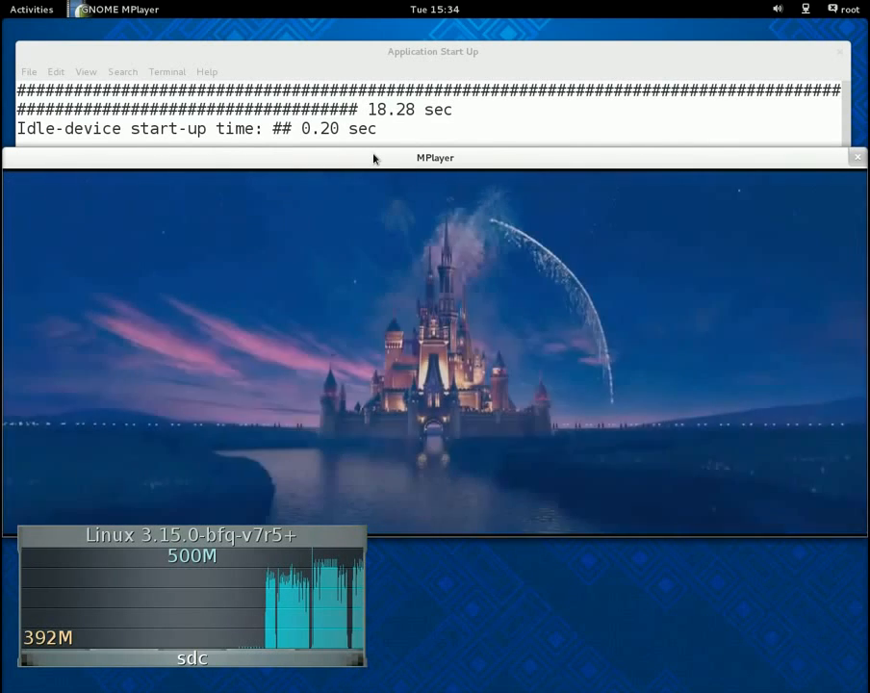
# Enter start-terminal-repeatedly in the Application Start Up terminal above the movie.
pyautogui.click(433, 50)
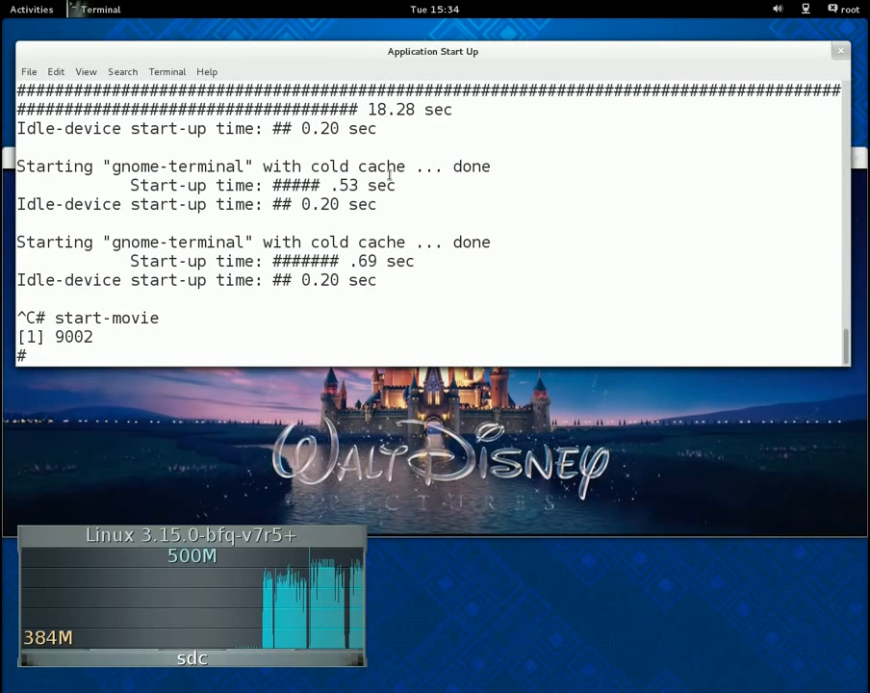
pyautogui.write('start-ter')
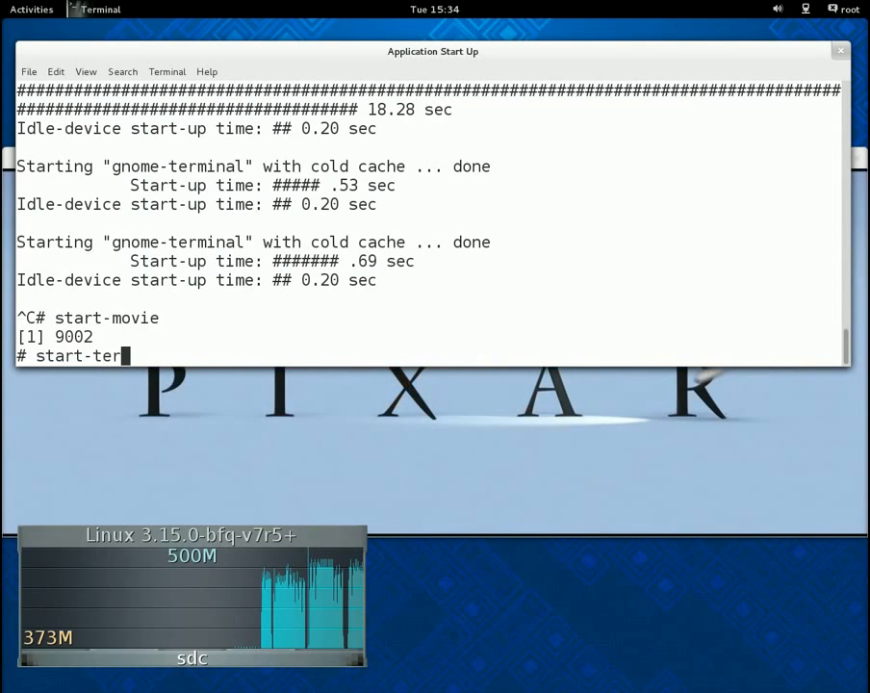
pyautogui.write('minal-repeatedly')
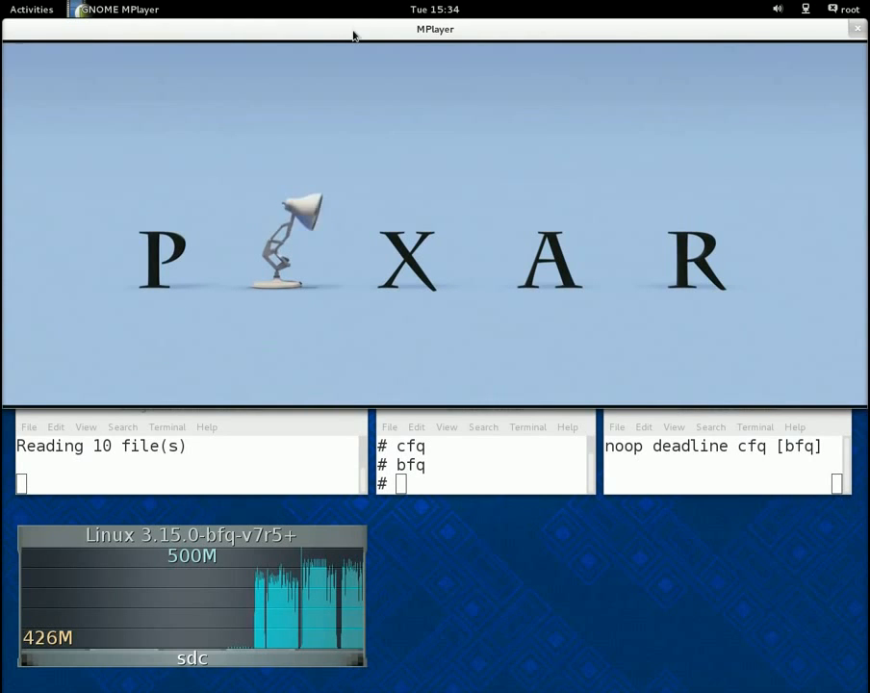
pyautogui.moveTo(743, 31)
pyautogui.write('read-files 10')
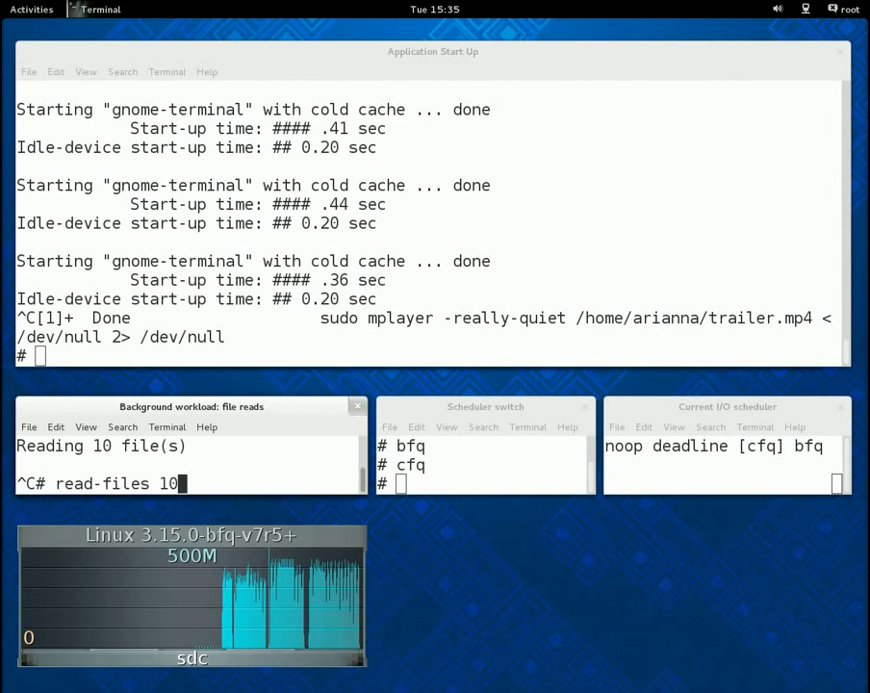
# Restart the ten background readers and launch the movie trailer again under CFQ.
pyautogui.press('Return')
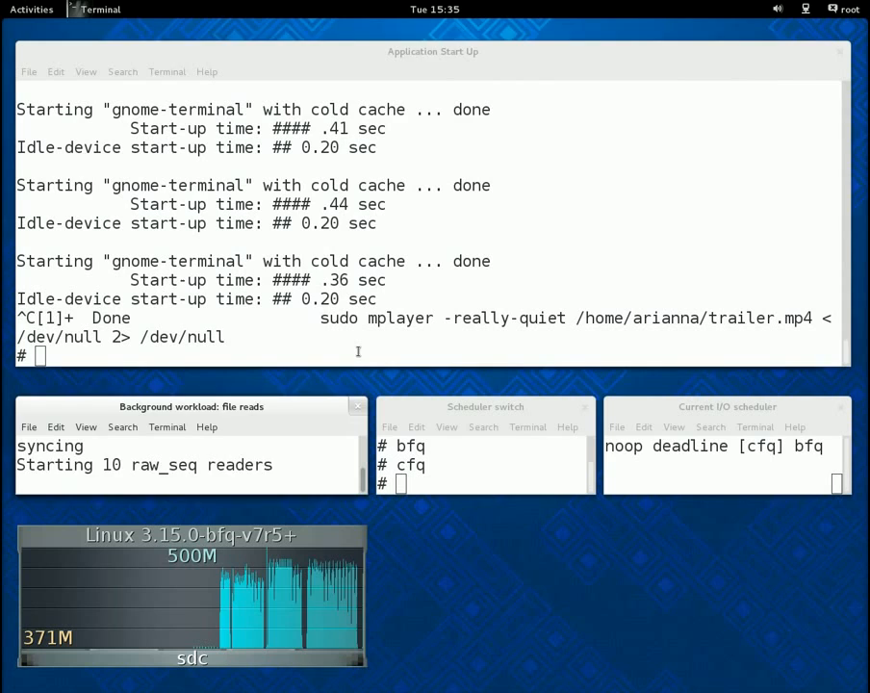
pyautogui.write('sta')
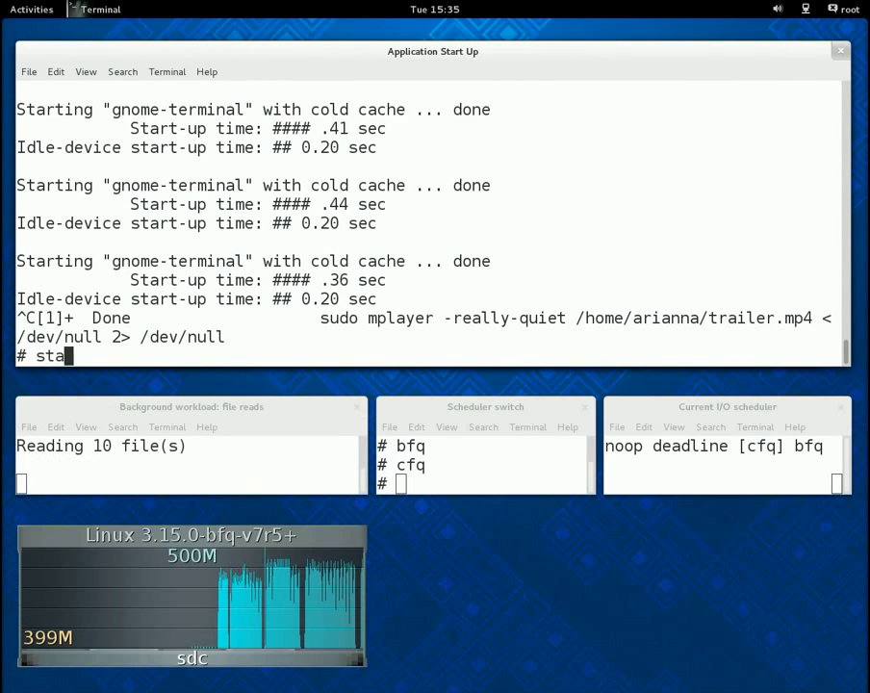
pyautogui.press('Return')
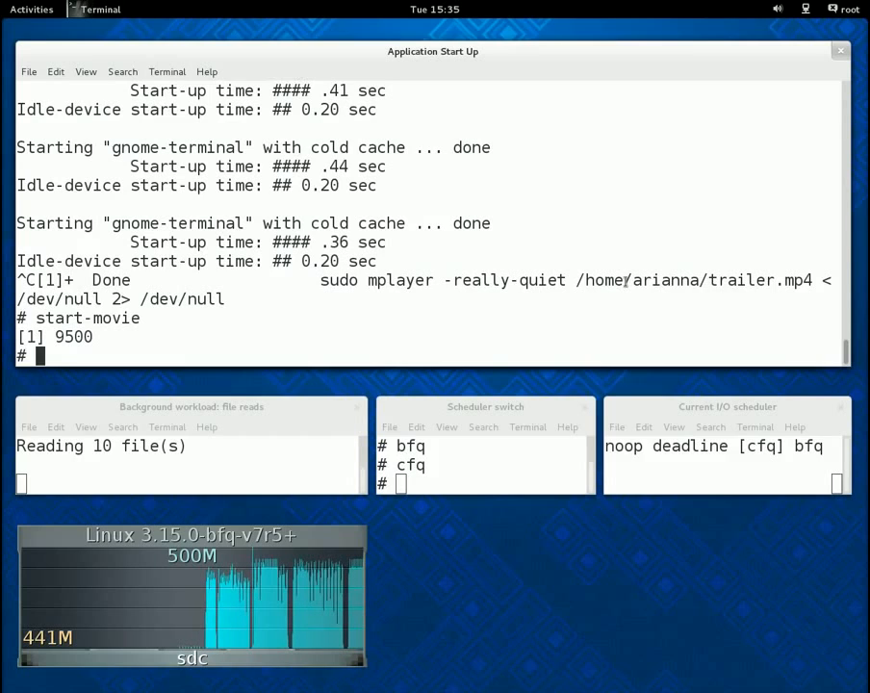
# Focus the Scheduler switch terminal to change the scheduler to BFQ during playback.
pyautogui.click(485, 464)
pyautogui.write('bfq')
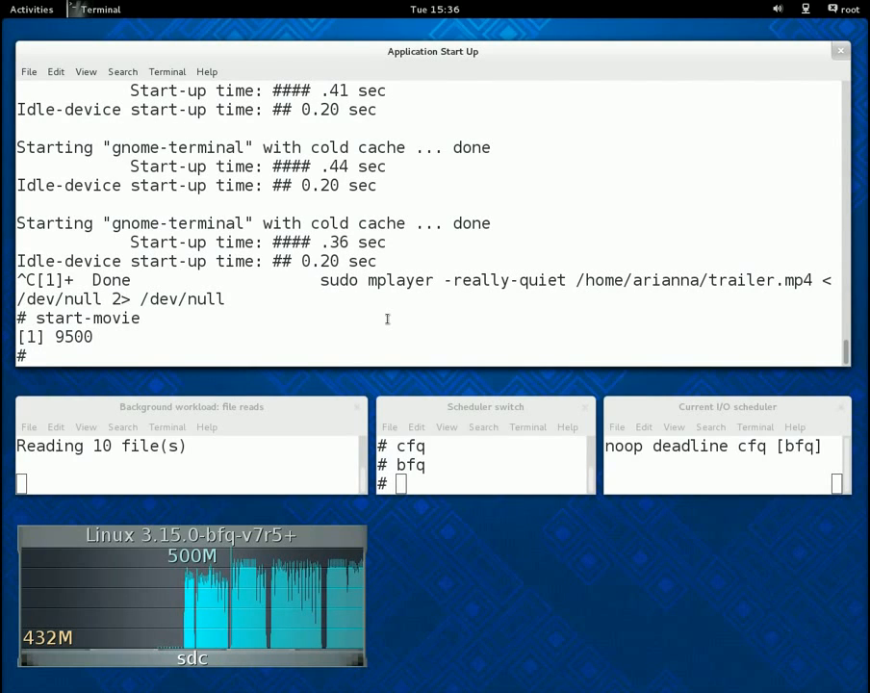
pyautogui.moveTo(506, 483)
pyautogui.write('cfq')
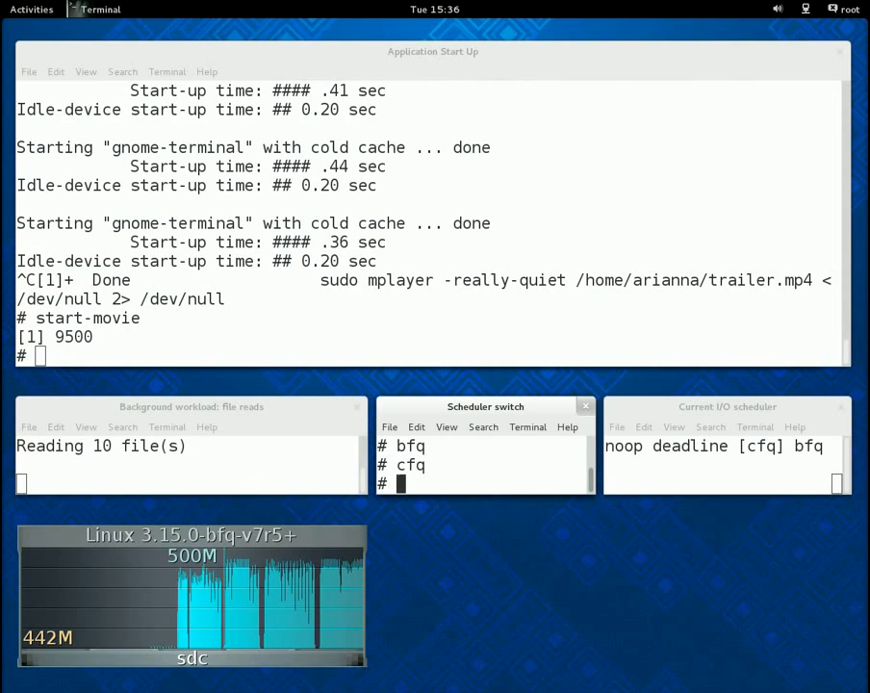
# Switch the I/O scheduler to Deadline and then to NOOP.
pyautogui.write('deadline')
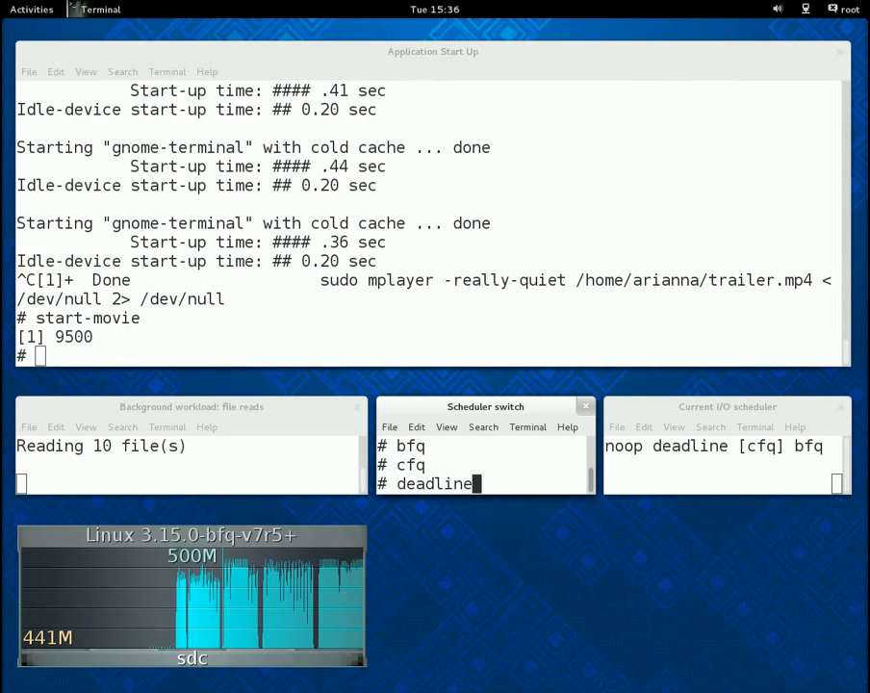
pyautogui.press('Return')
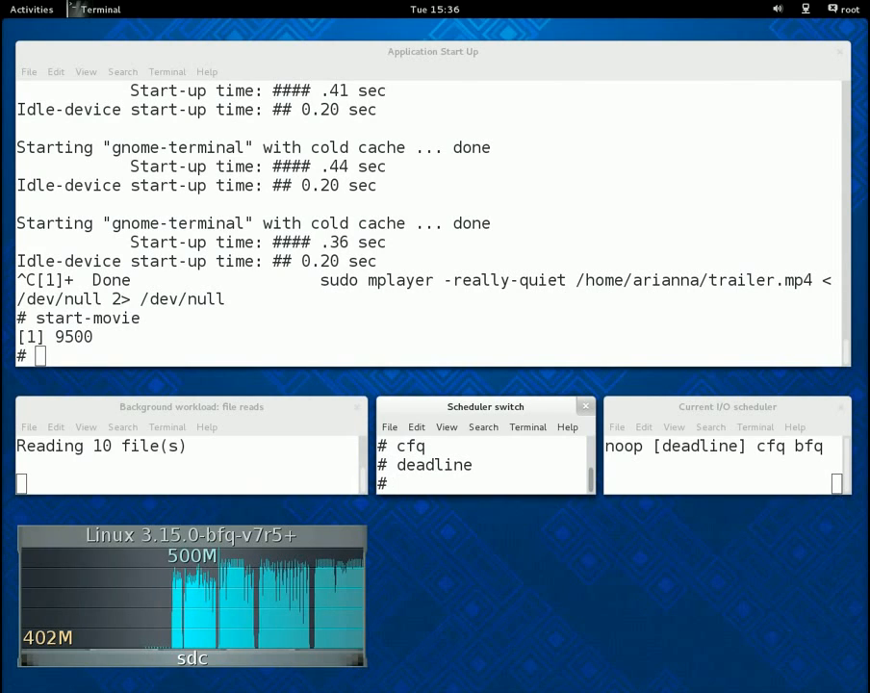
pyautogui.write('noo')
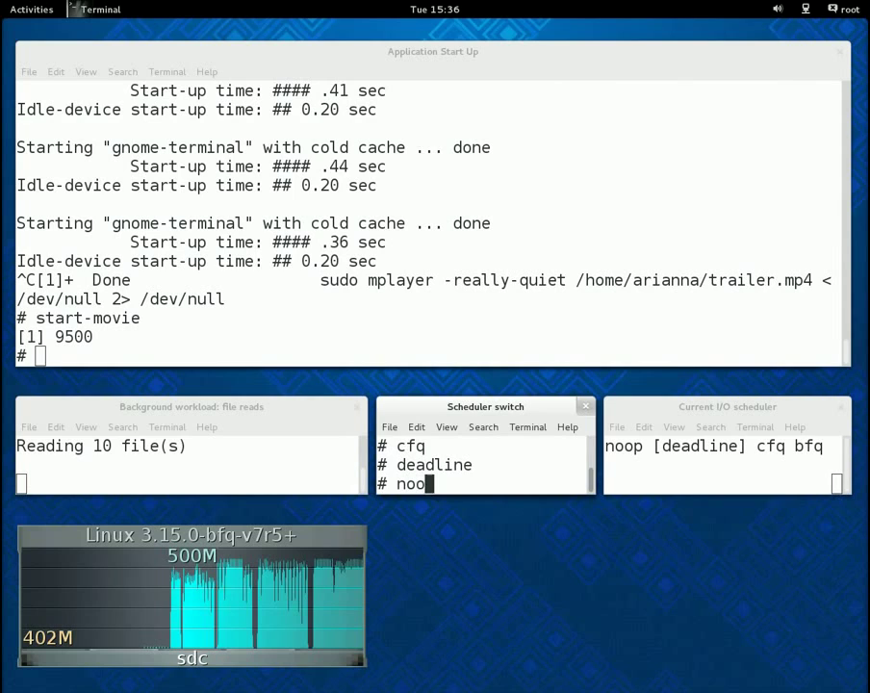
pyautogui.press('Return')
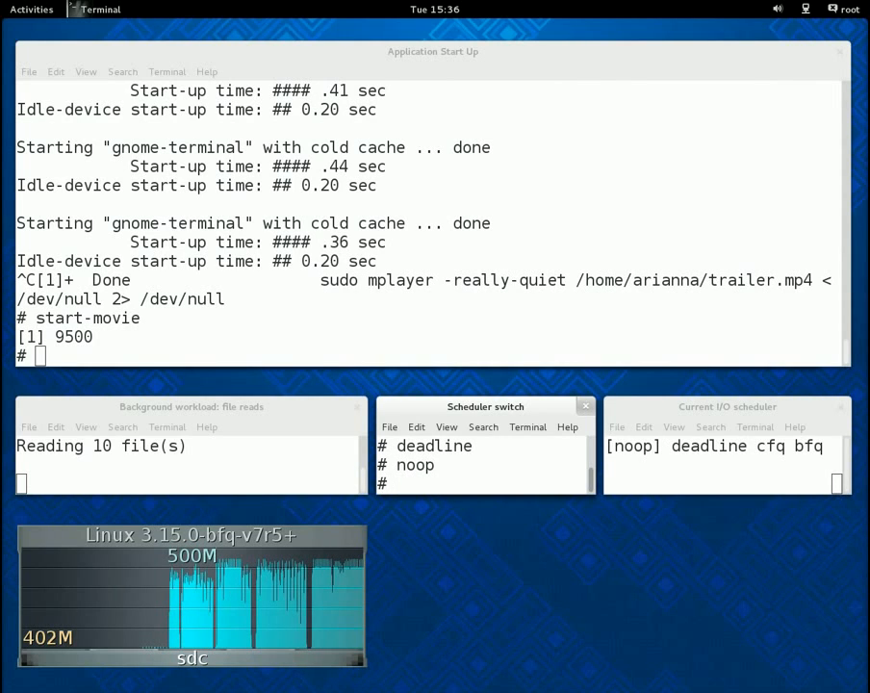